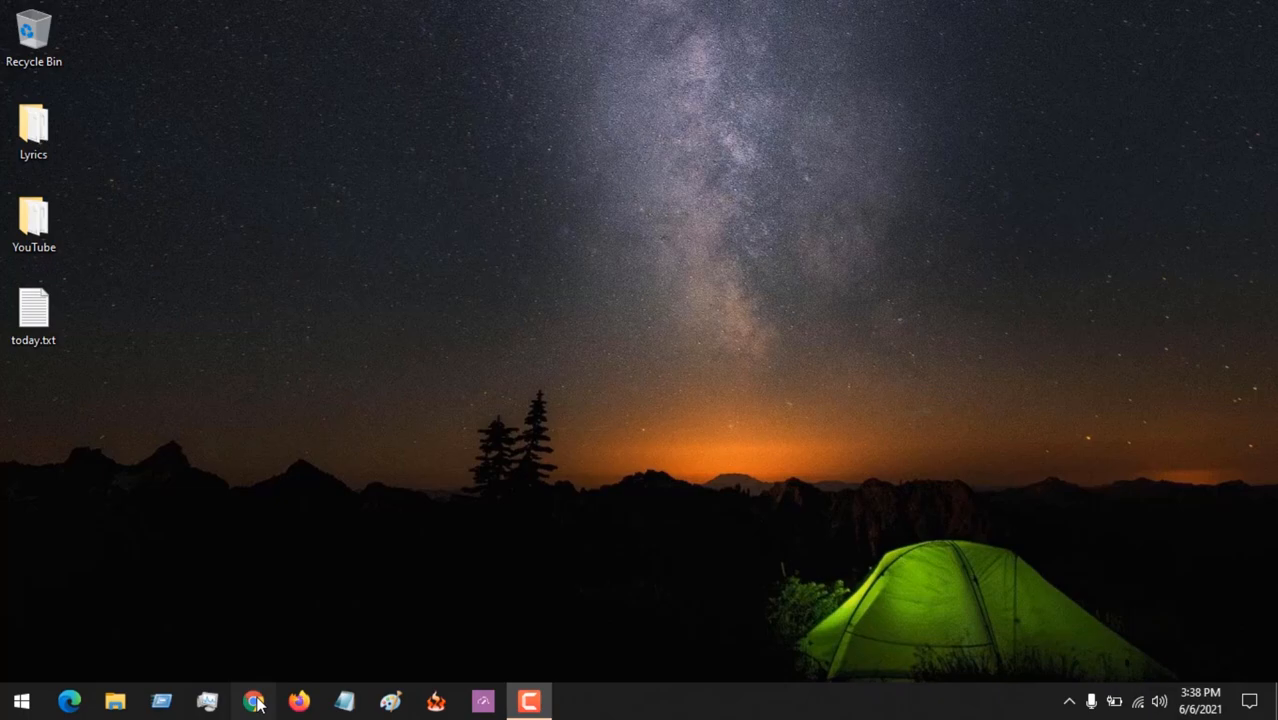
Launch Chrome and search Google for "chrome web store"
left_click(255, 700)
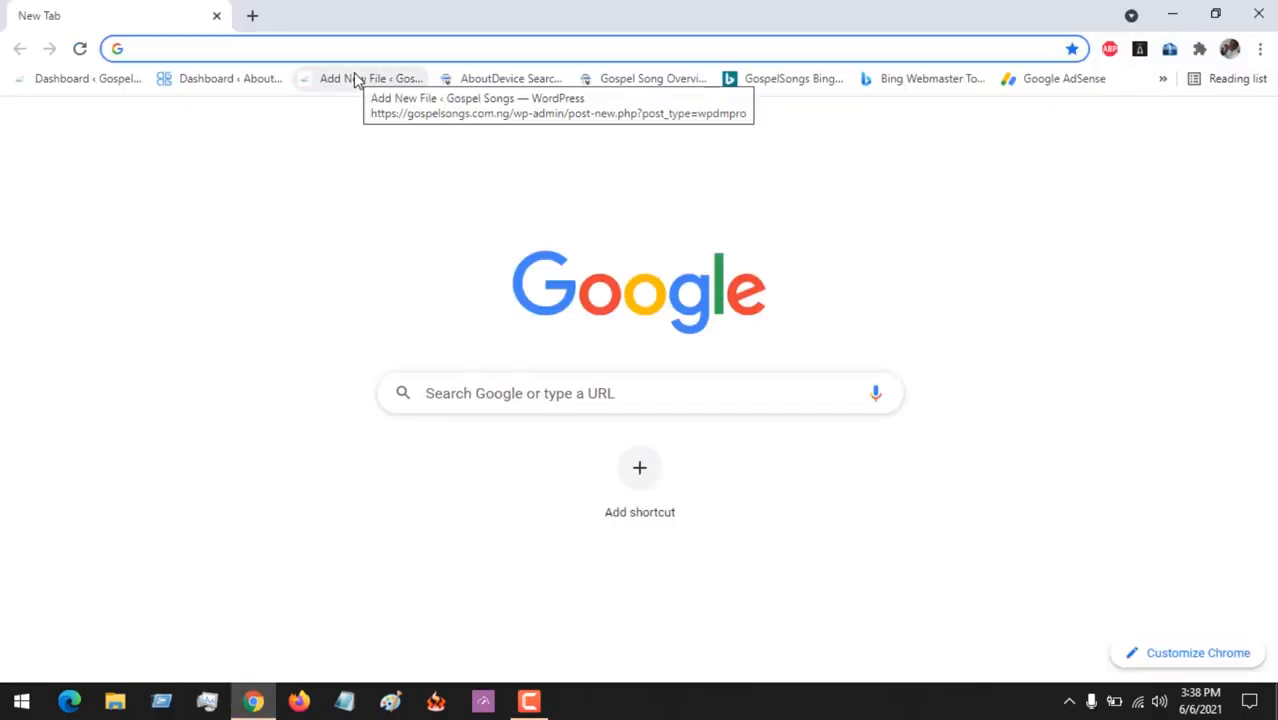
type("chrome extensions")
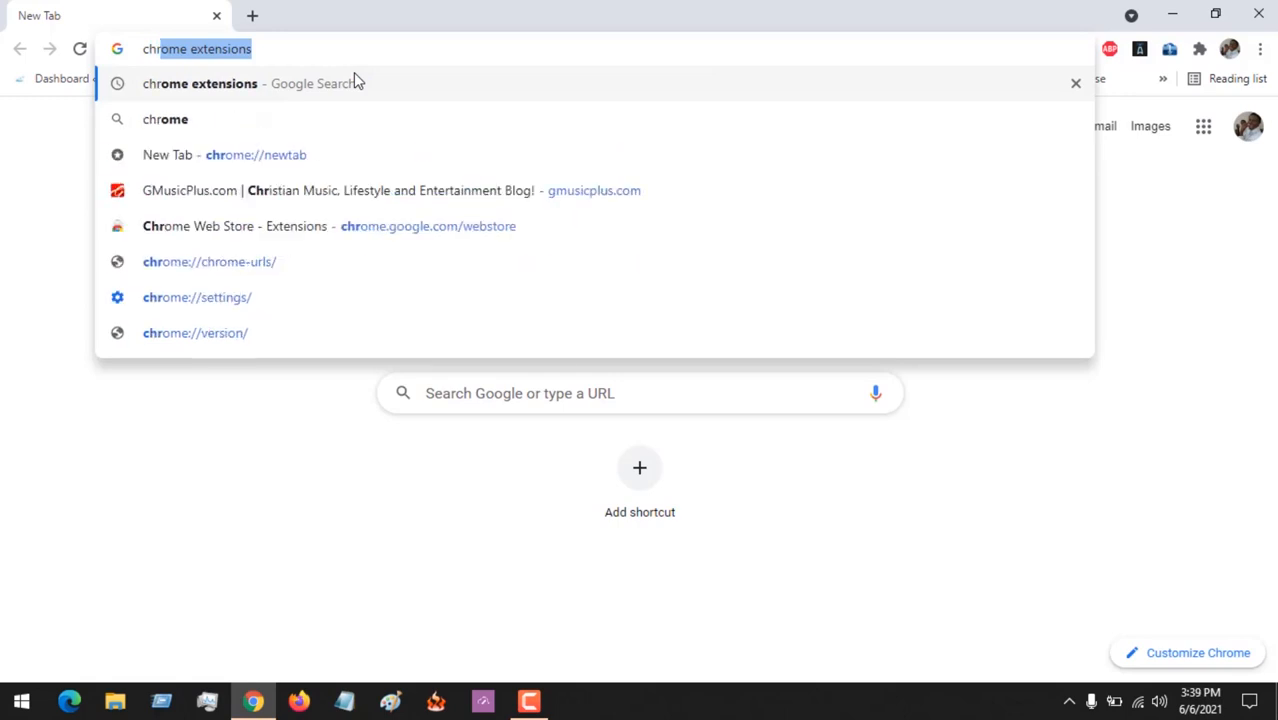
type("chrome w")
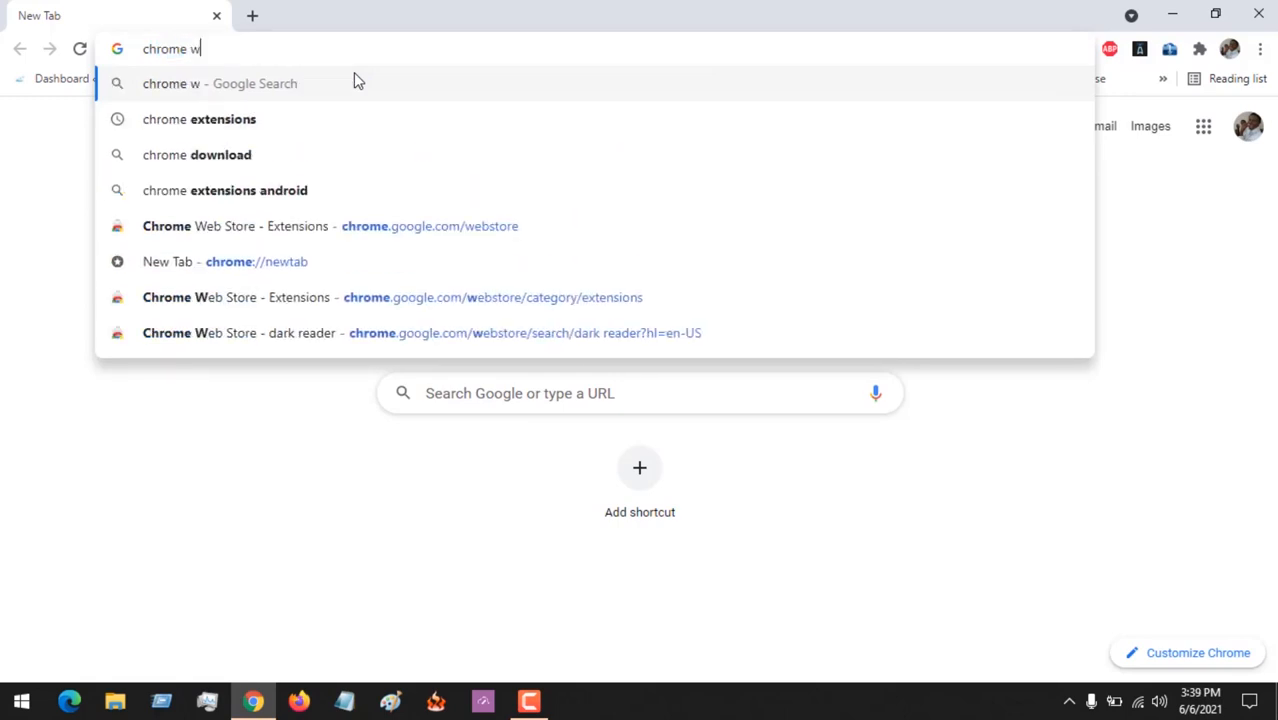
key("Return")
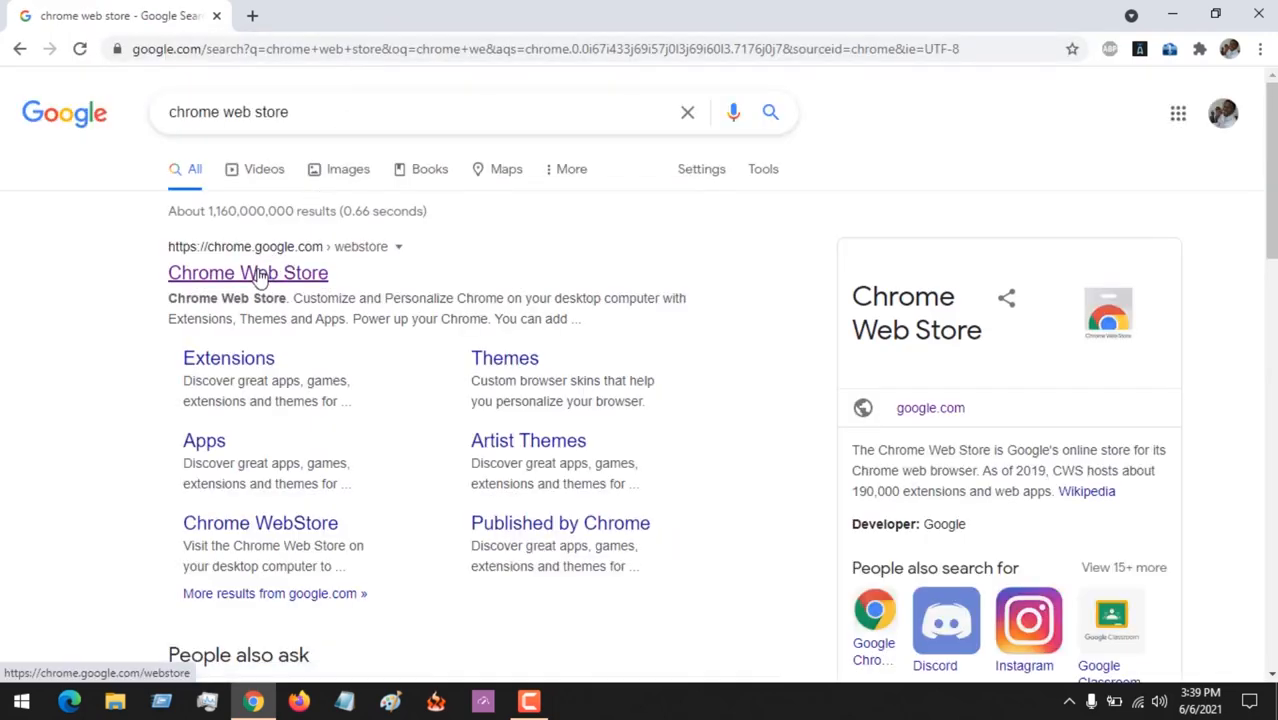
Open the Chrome Web Store and search it for "dark reader"
left_click(247, 272)
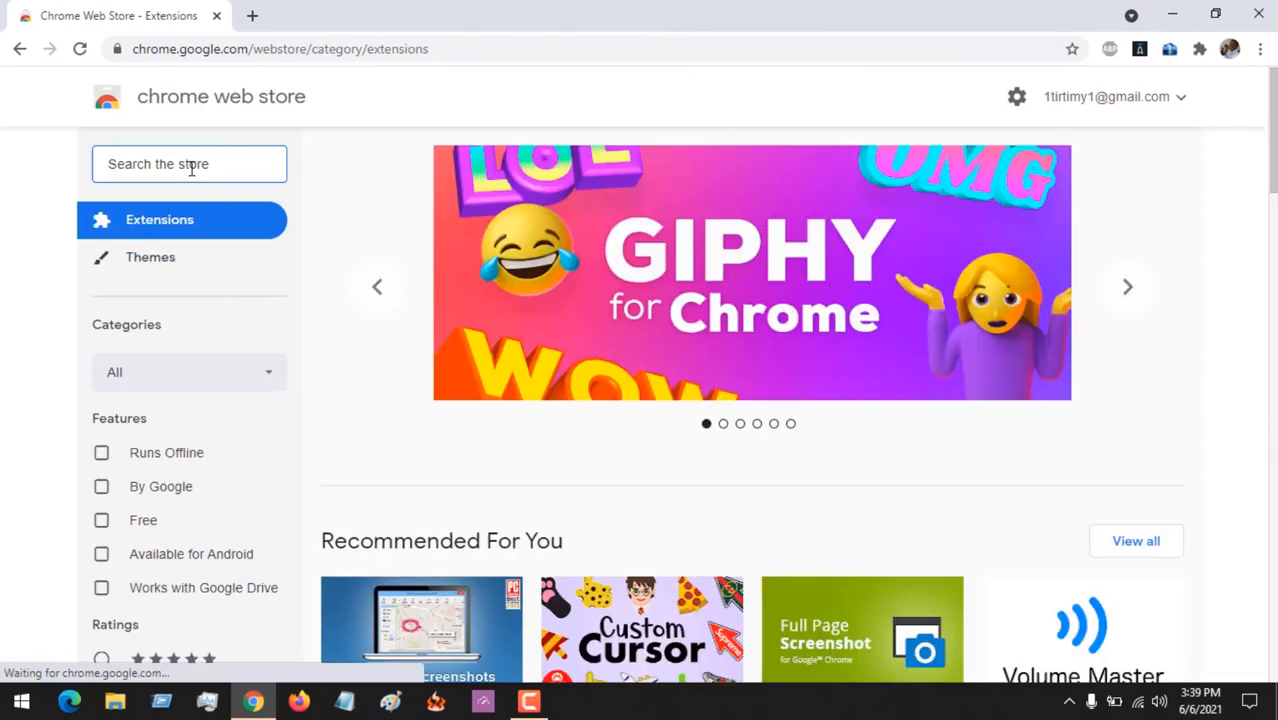
type("dark")
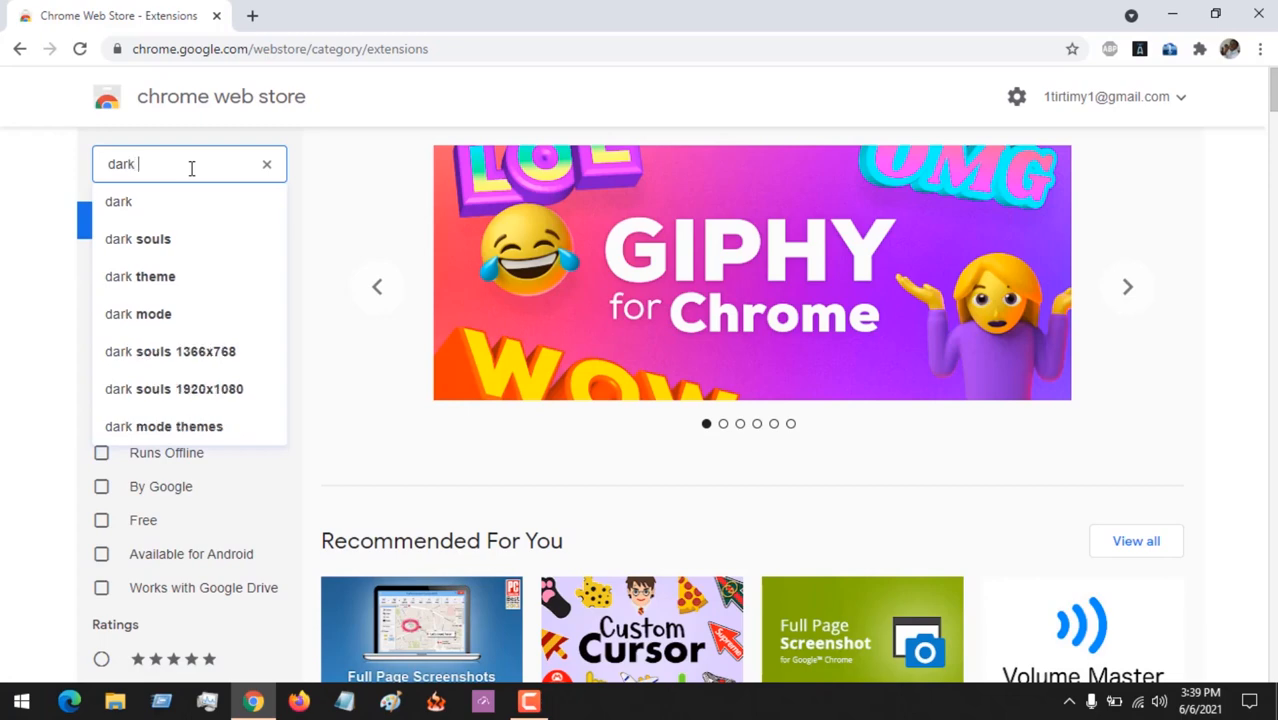
type("reader")
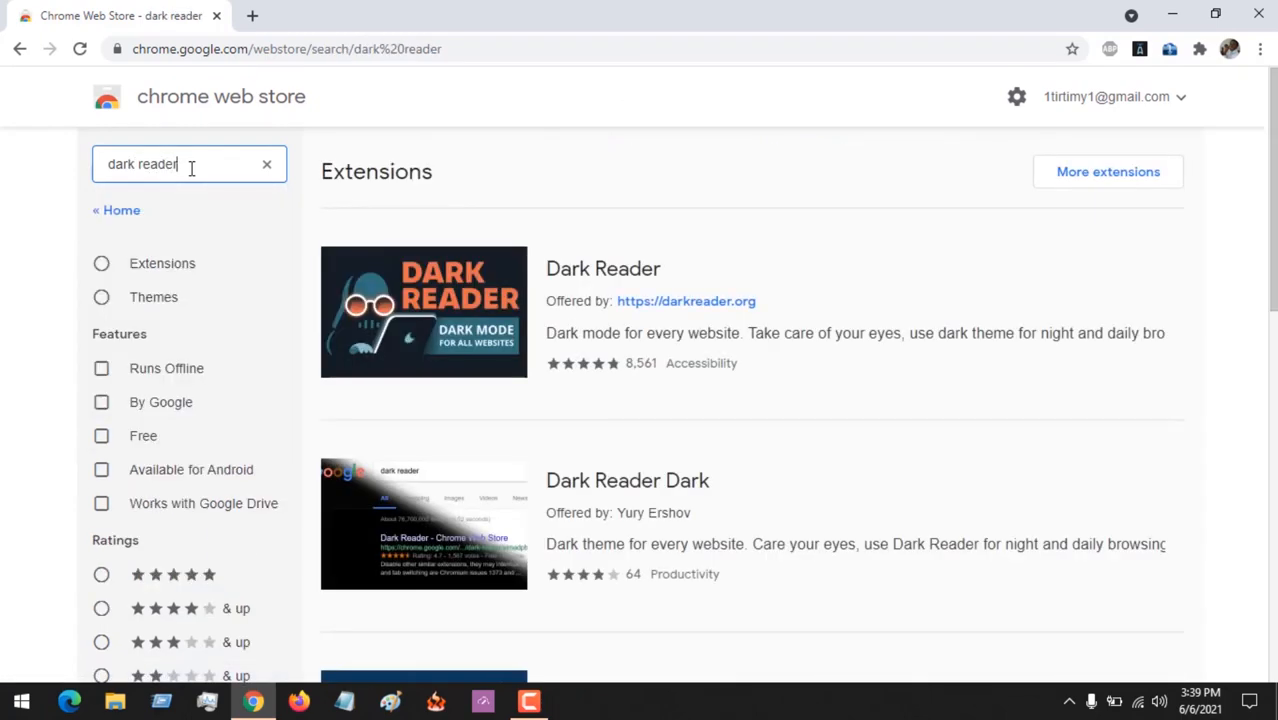
mouse_move(585, 282)
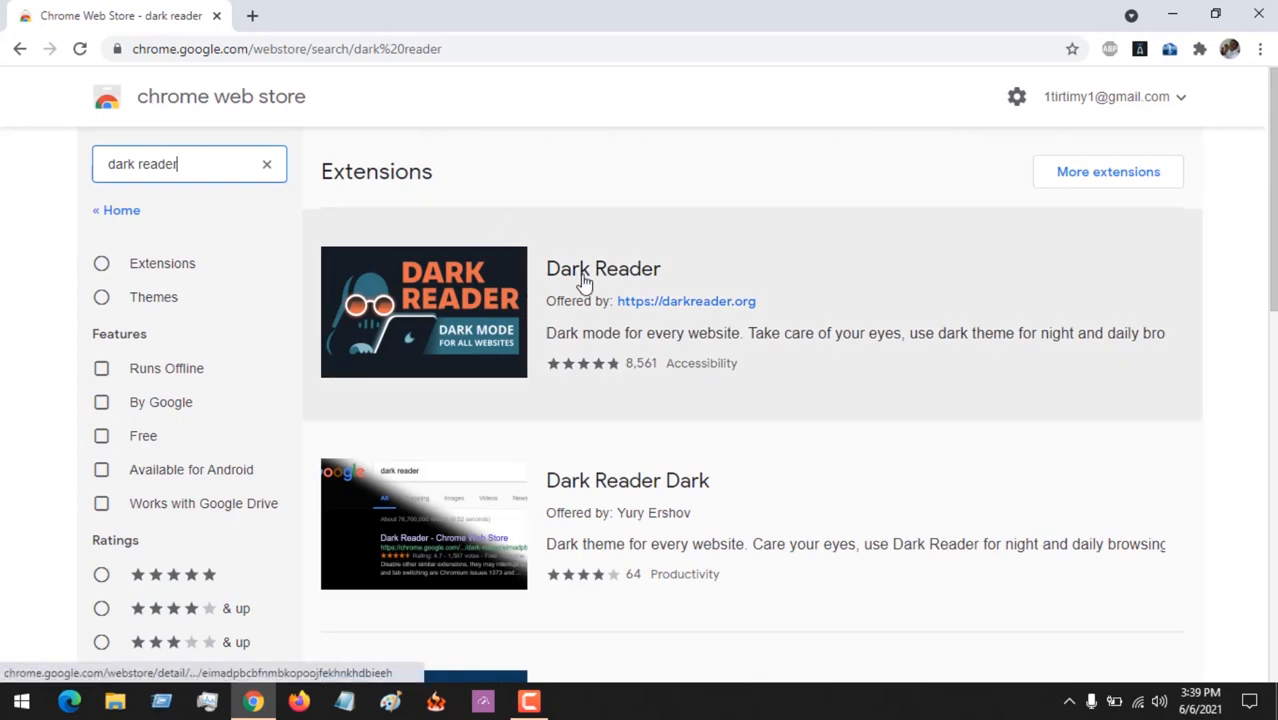
Open the Dark Reader detail page and browse its preview screenshots
left_click(603, 268)
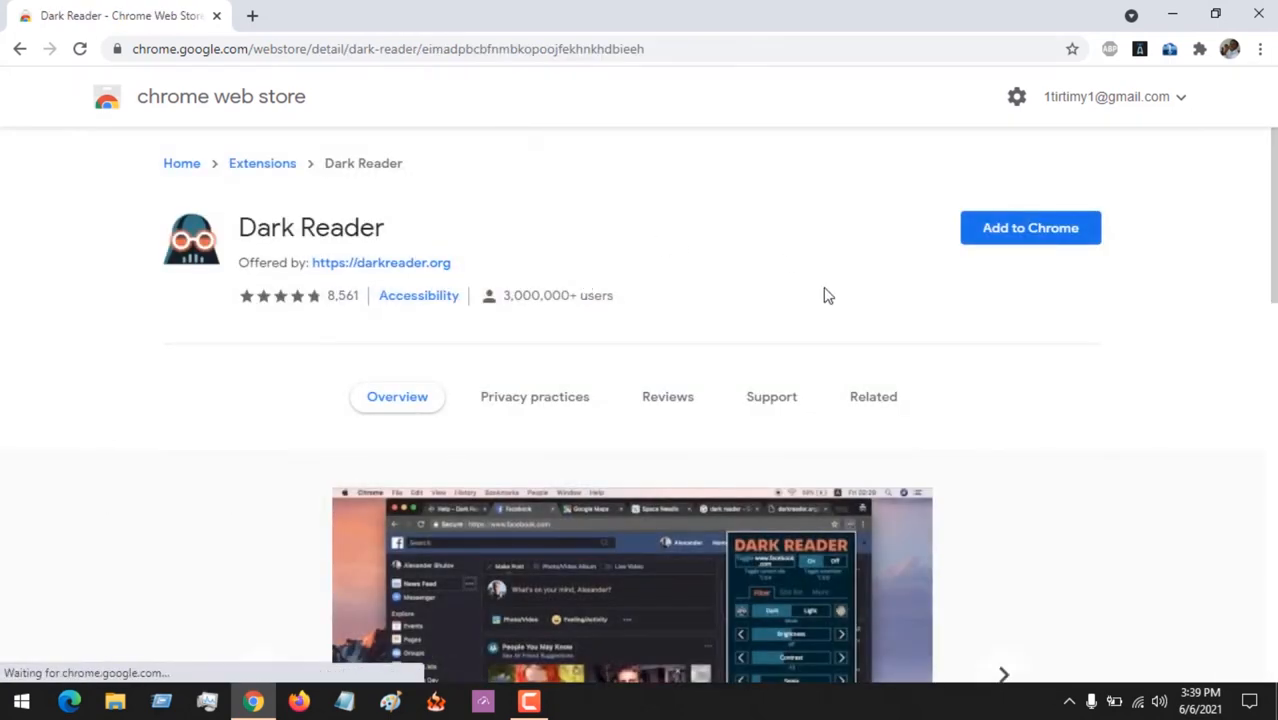
mouse_move(1258, 307)
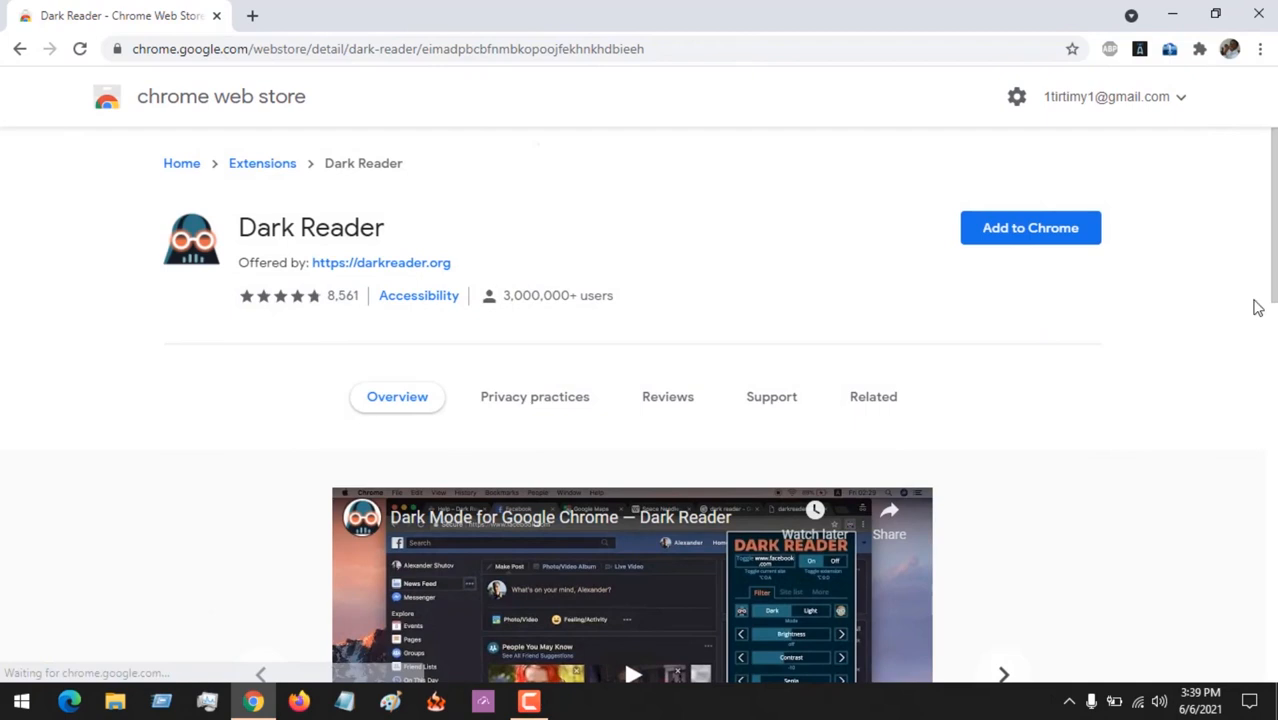
scroll("down", 3)
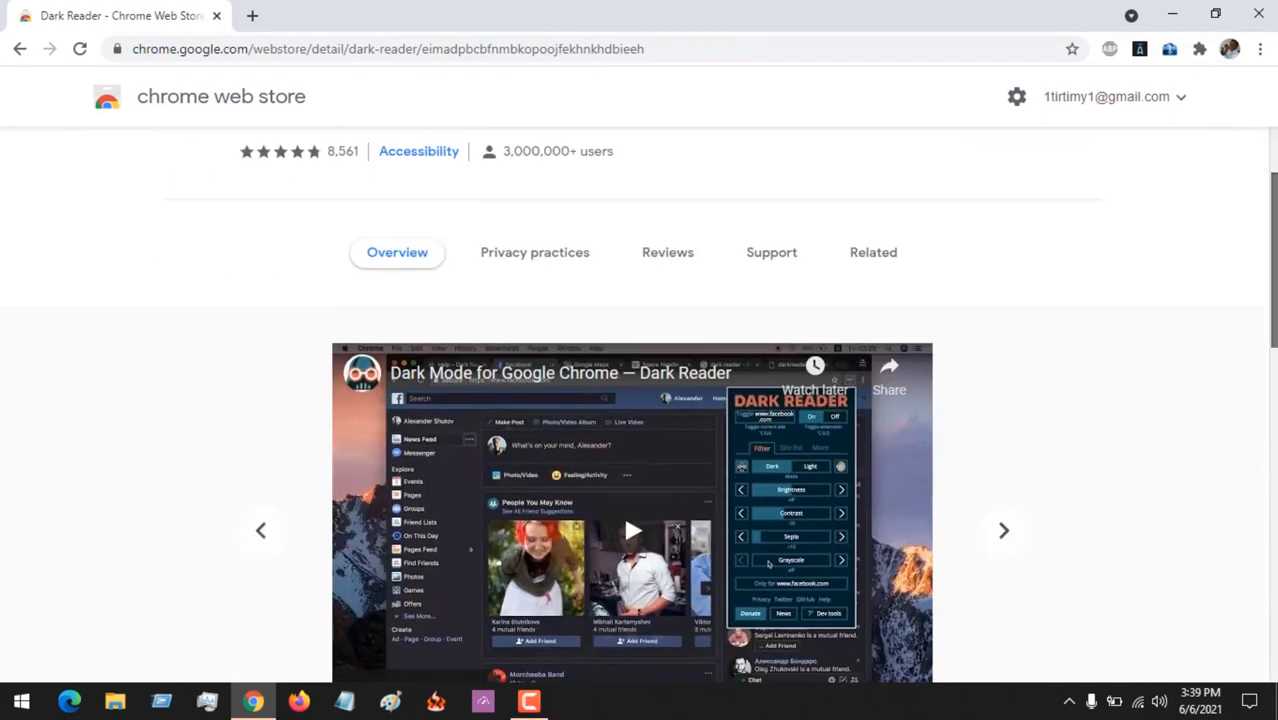
left_click(1003, 530)
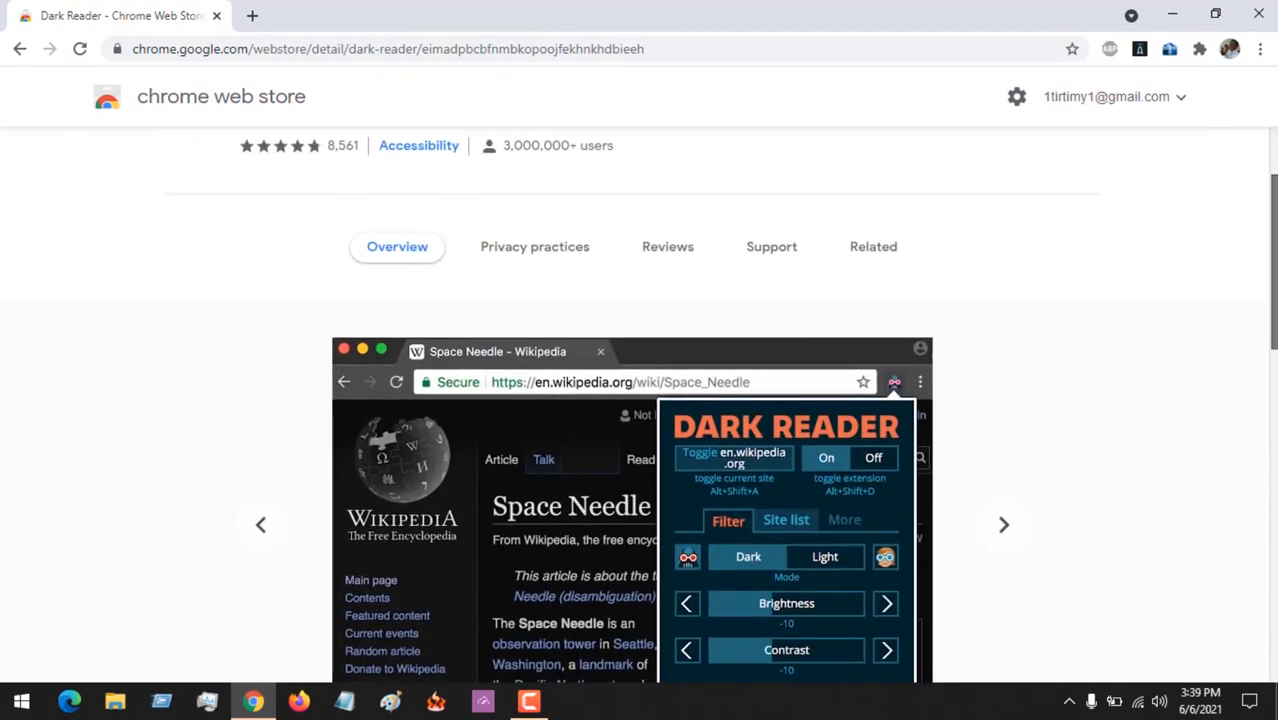
scroll("up", 3)
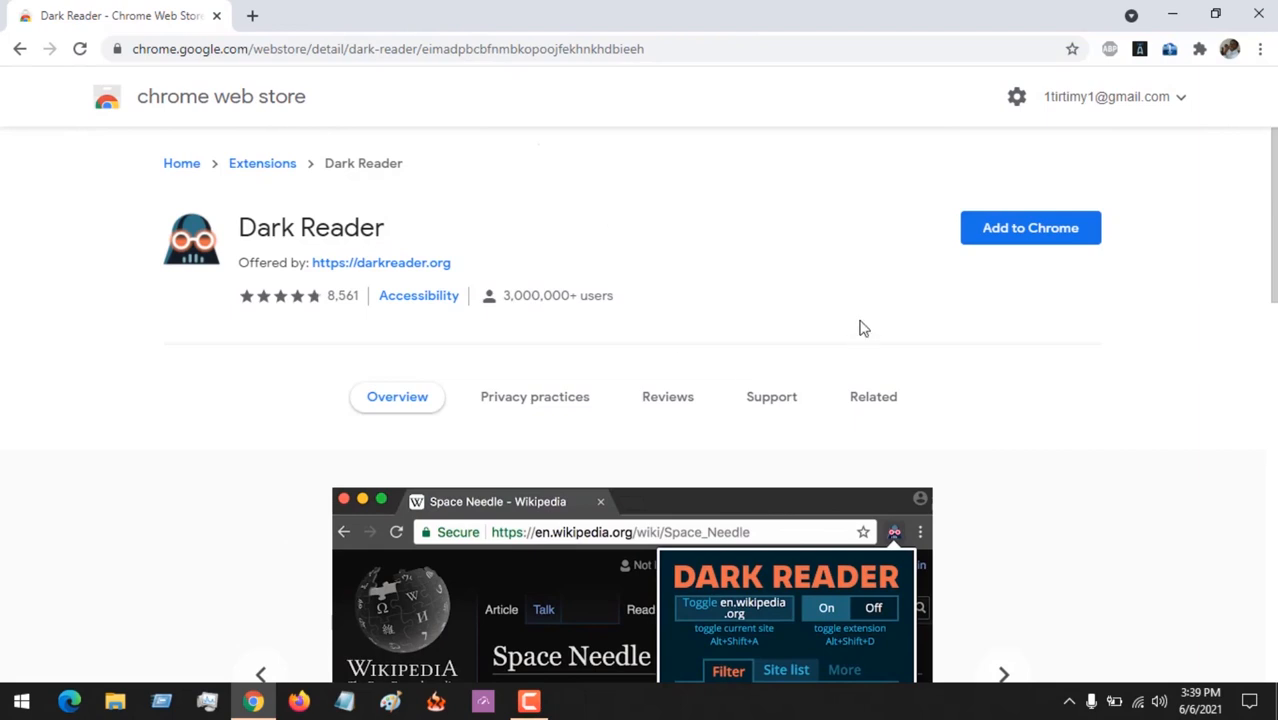
mouse_move(935, 275)
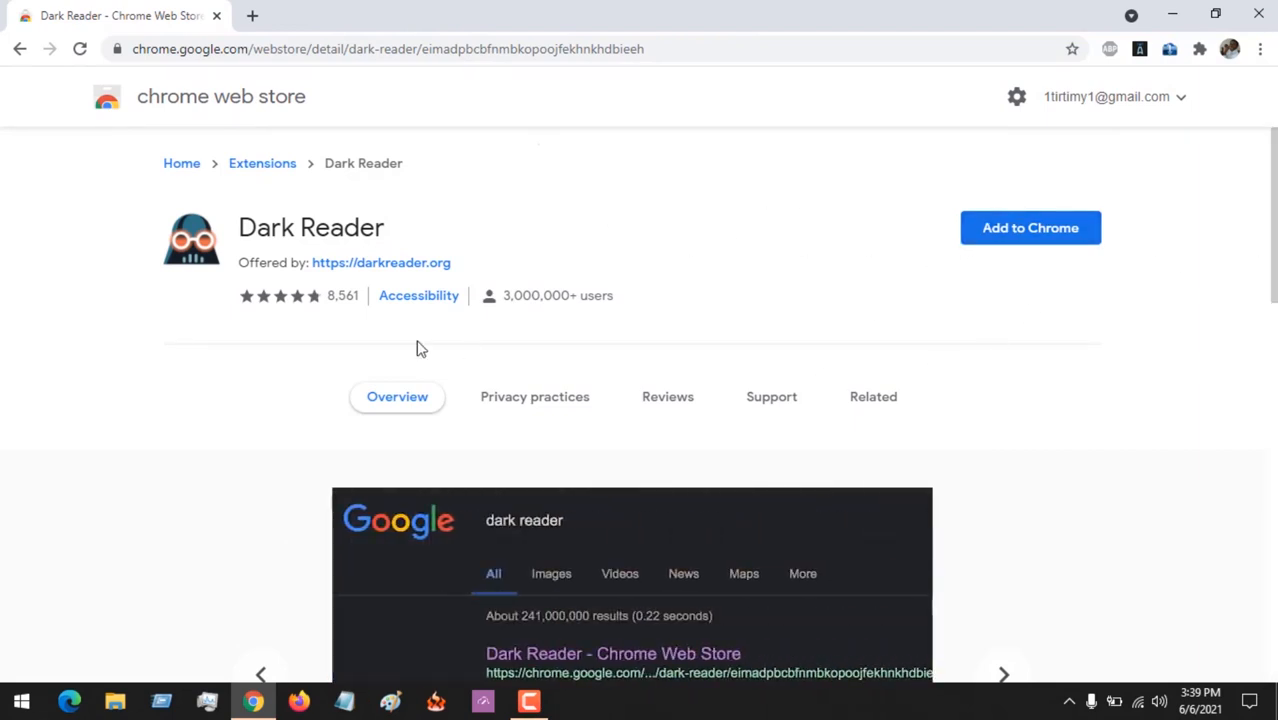
mouse_move(418, 315)
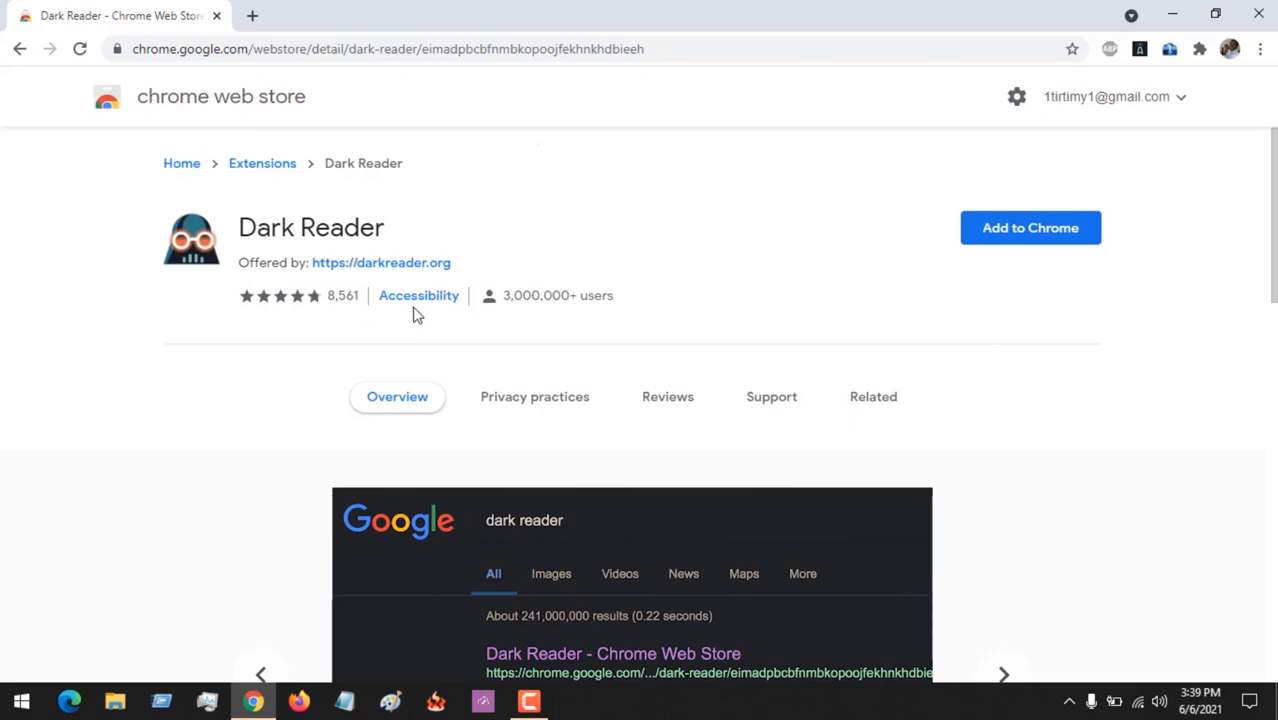
mouse_move(1030, 227)
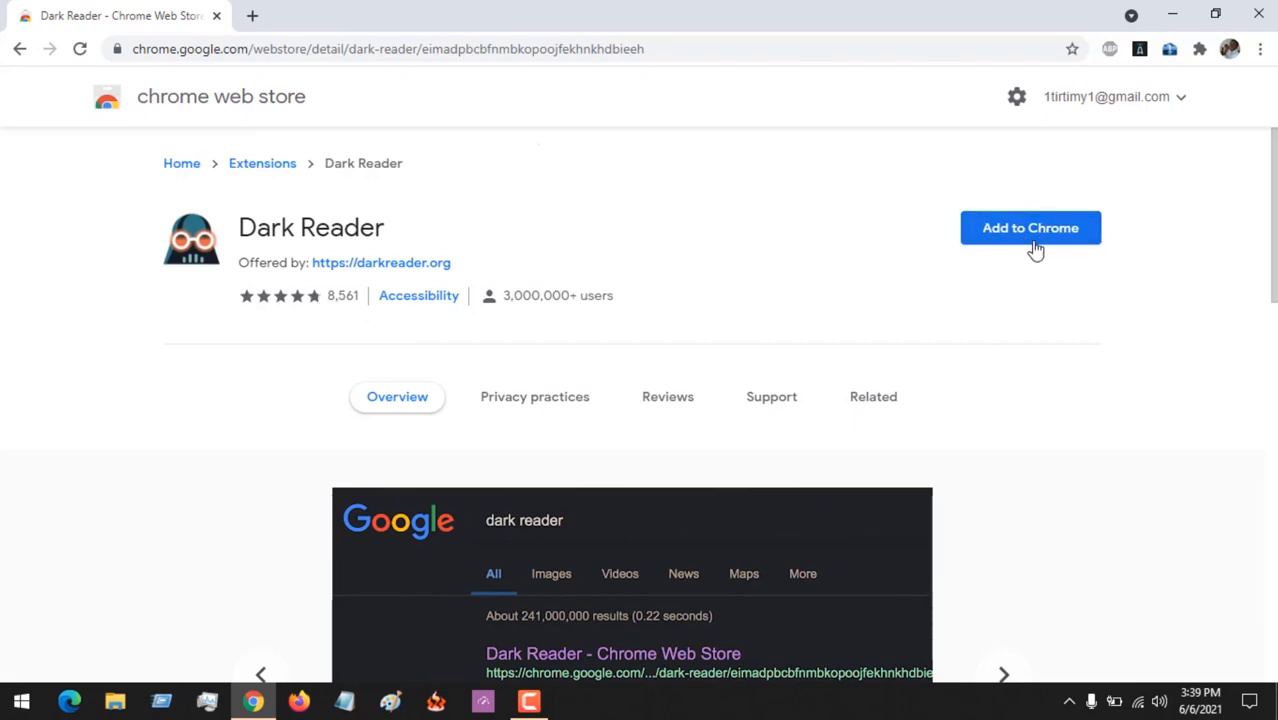
Add Dark Reader to Chrome and confirm Add extension in the popup
left_click(1030, 227)
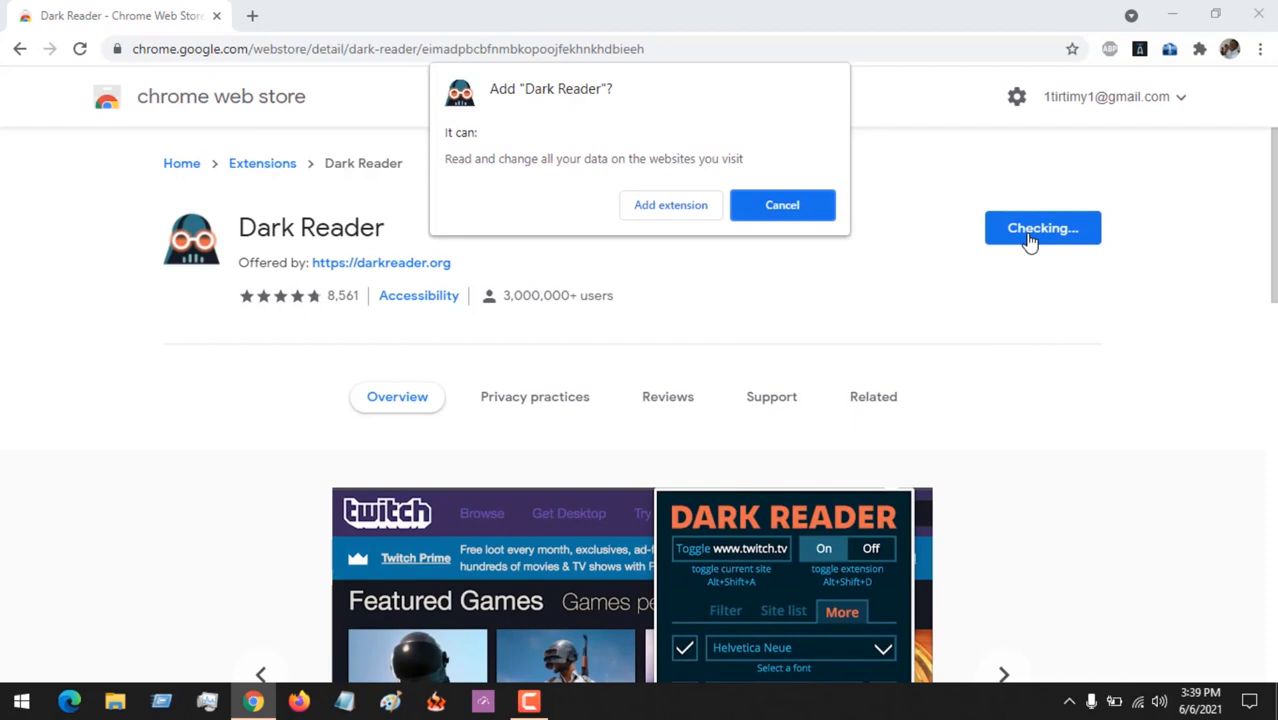
mouse_move(488, 148)
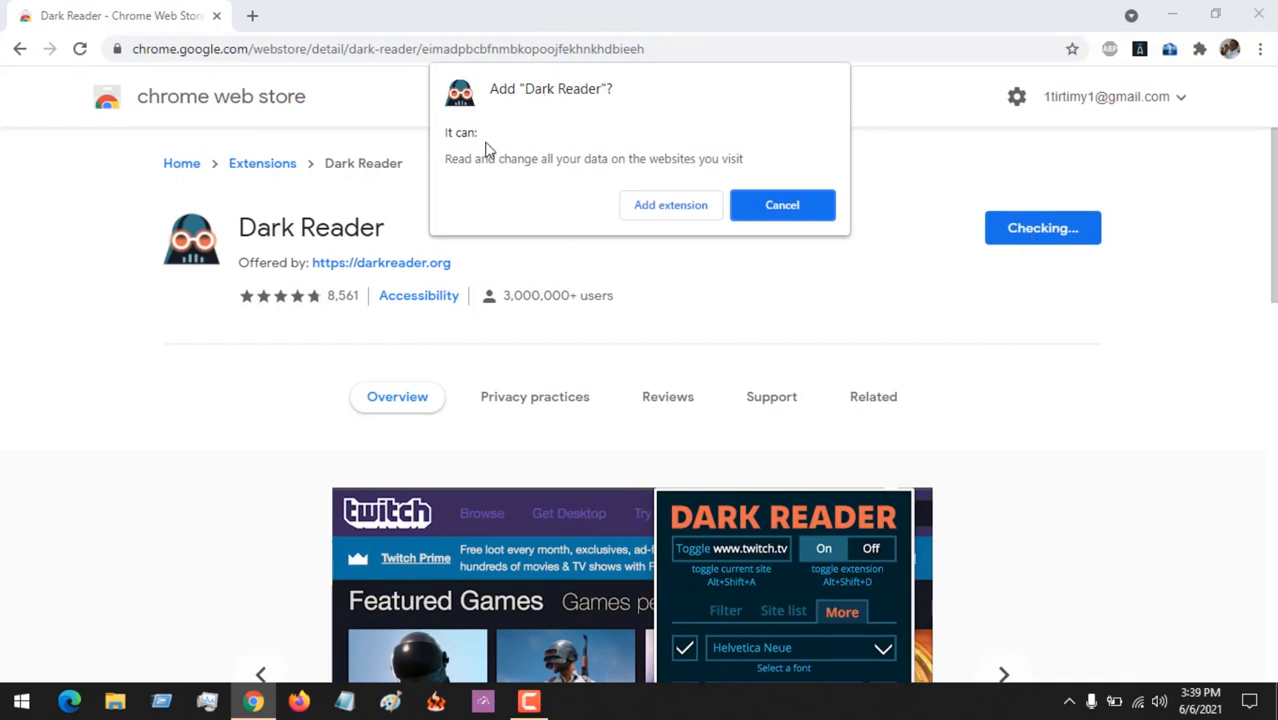
mouse_move(697, 152)
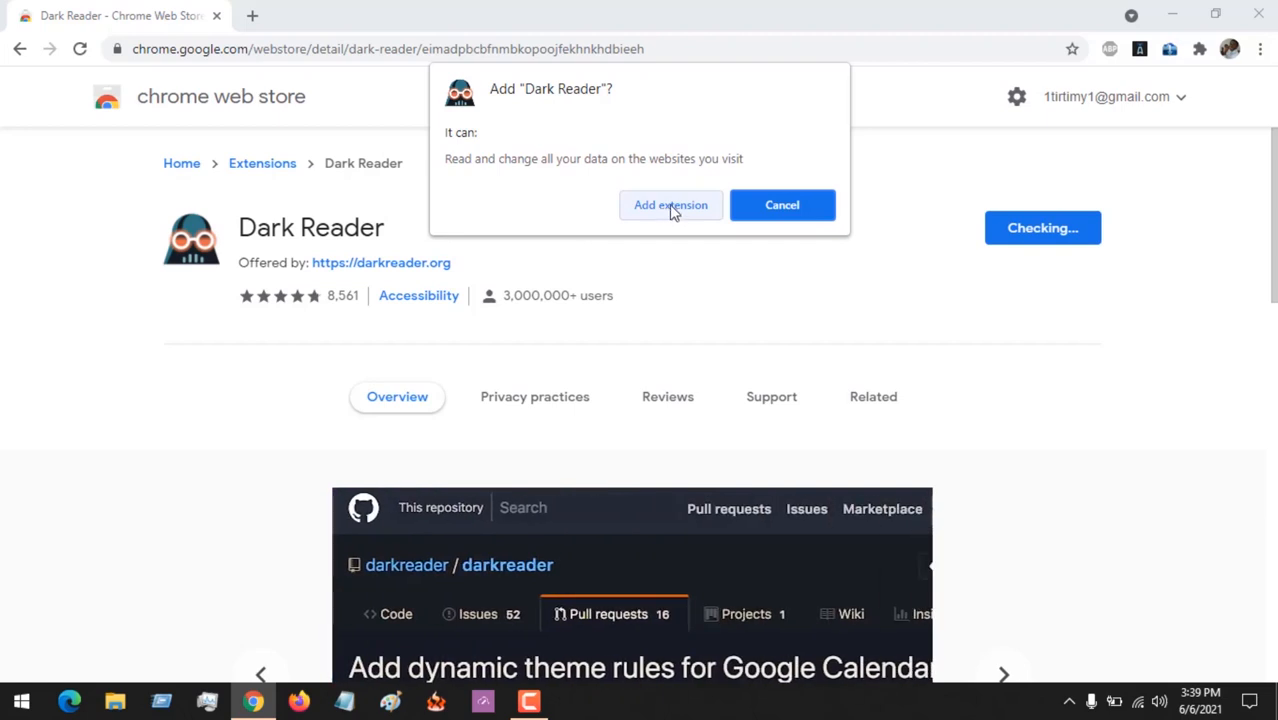
left_click(670, 205)
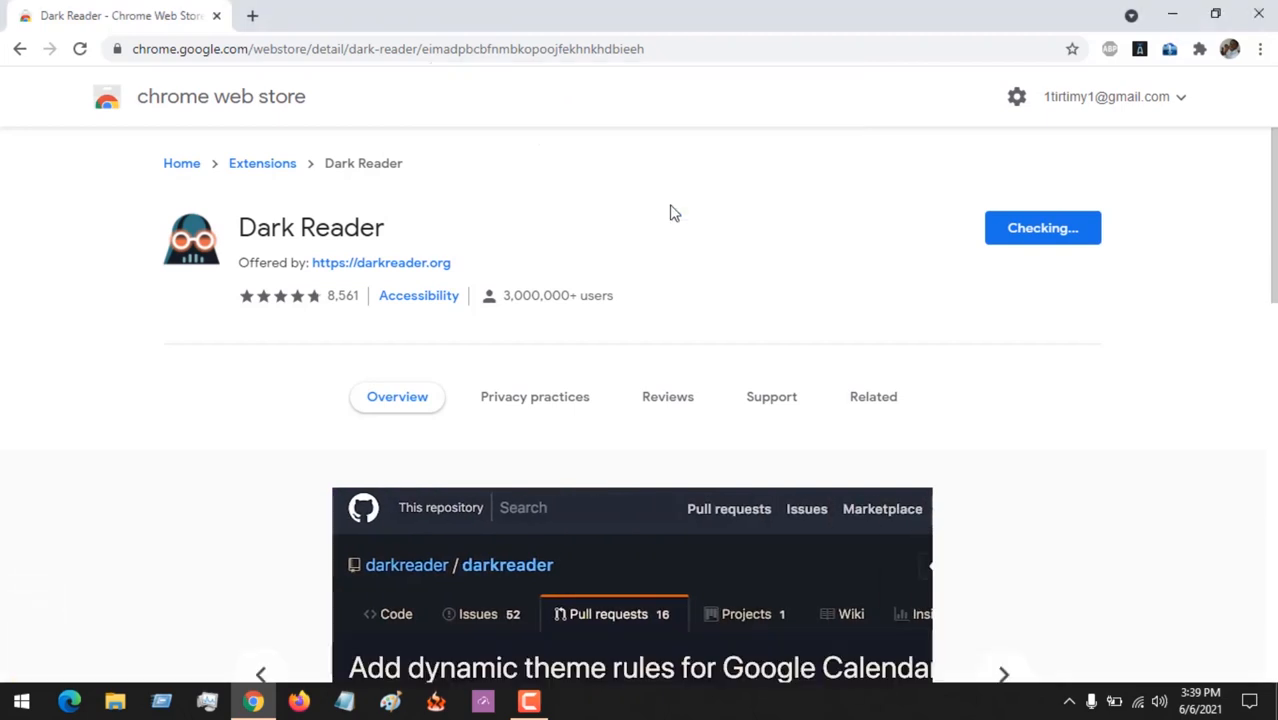
left_click(381, 262)
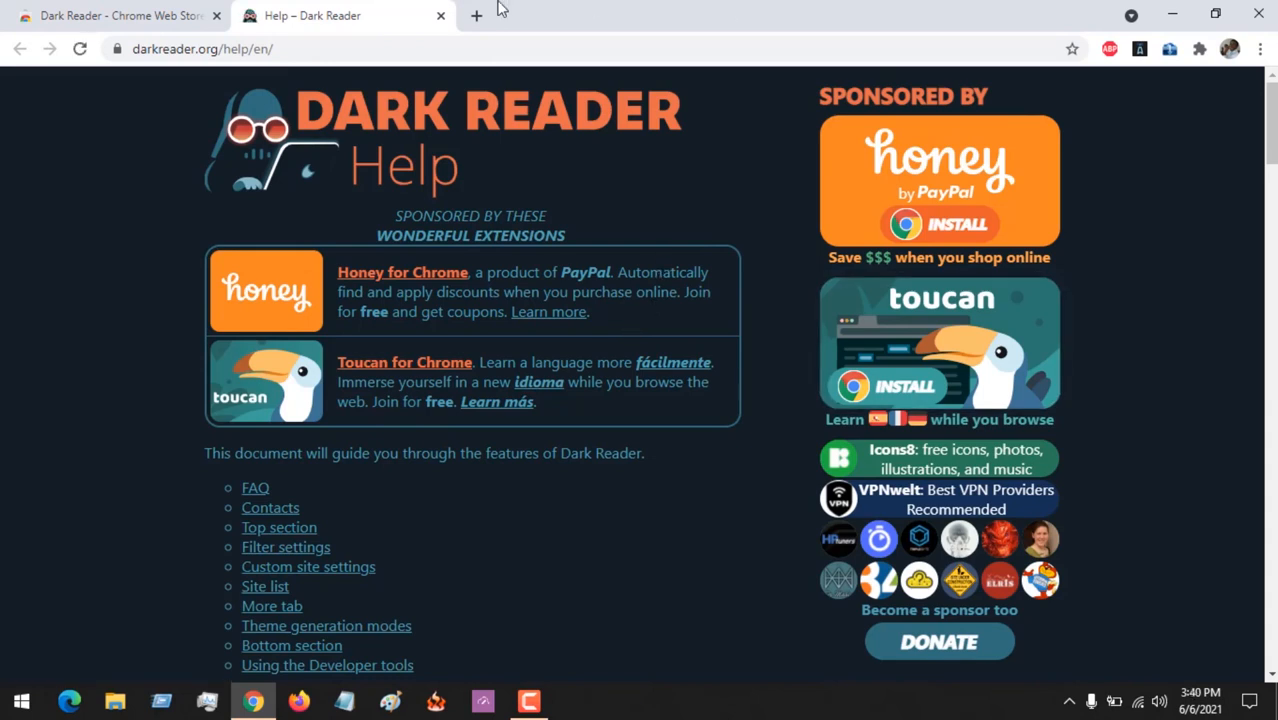
Load google.com in a new third tab beside the Dark Reader Help tab
left_click(476, 15)
type("google.com")
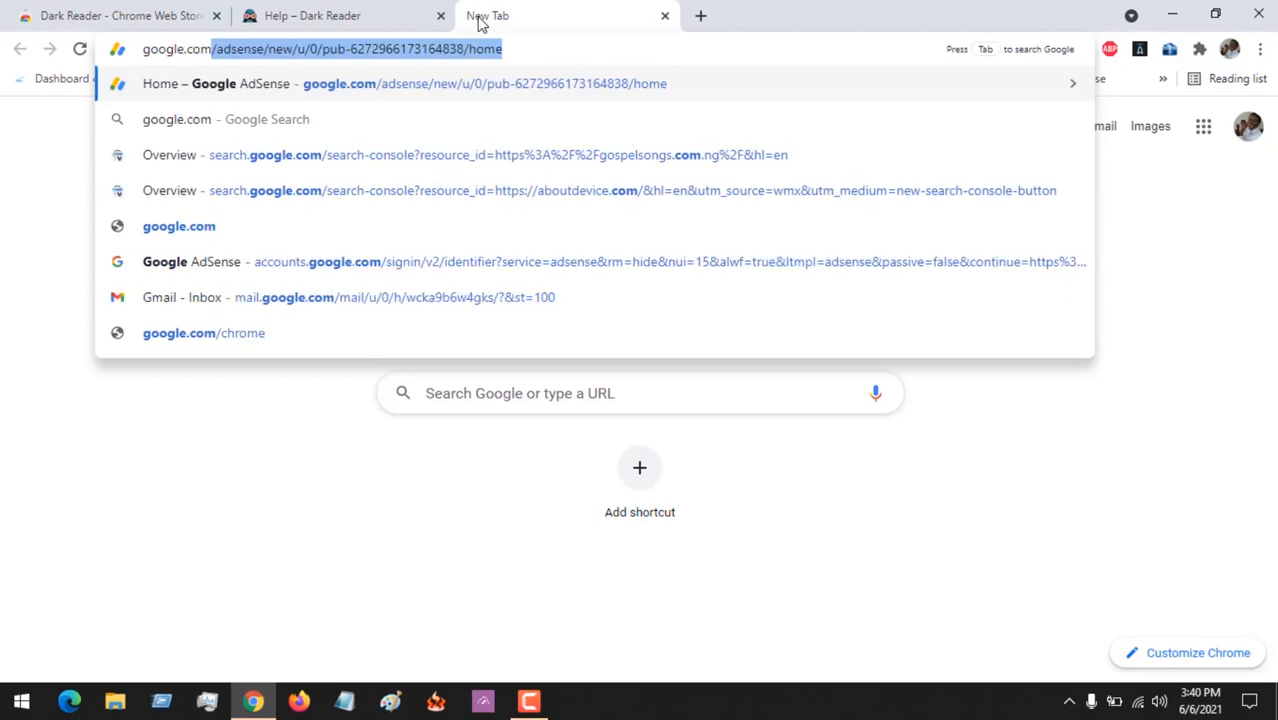
left_click(178, 226)
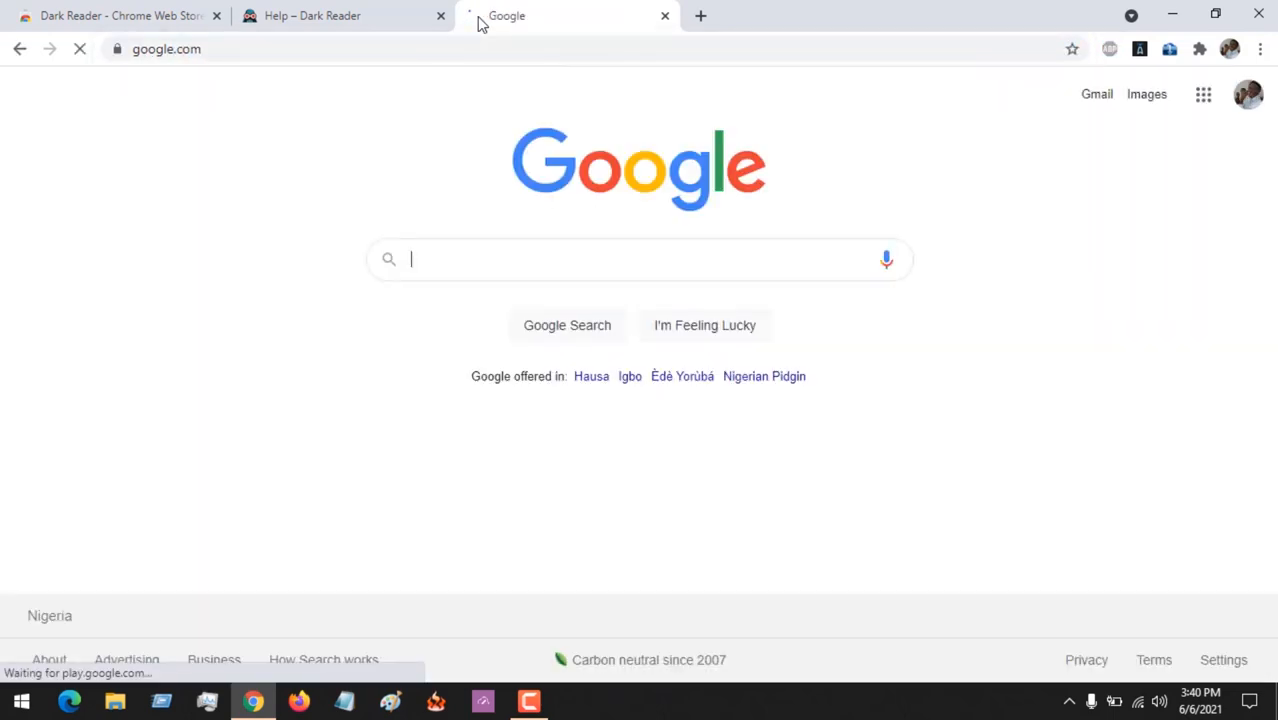